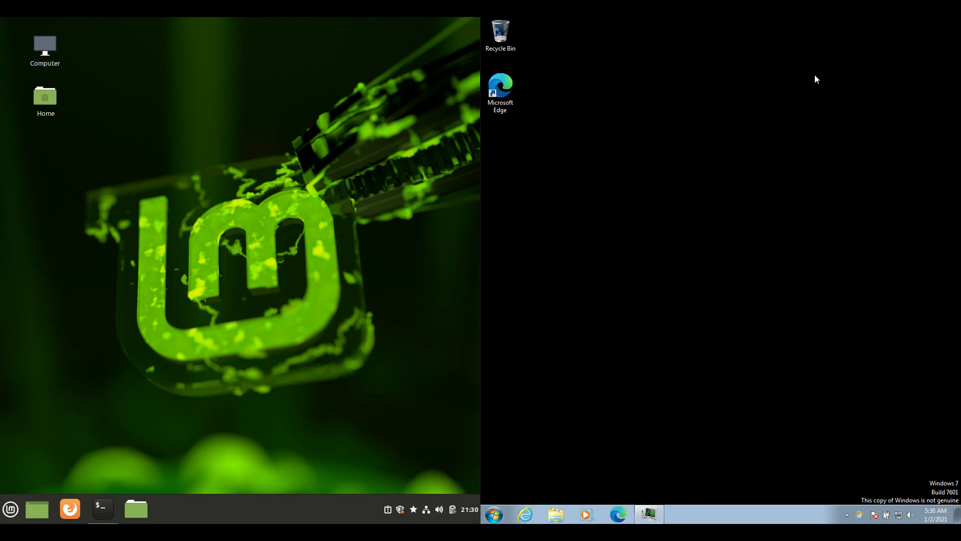
Launch GNOME Terminal from the Mint panel, showing the neofetch system summary.
left_click(501, 92)
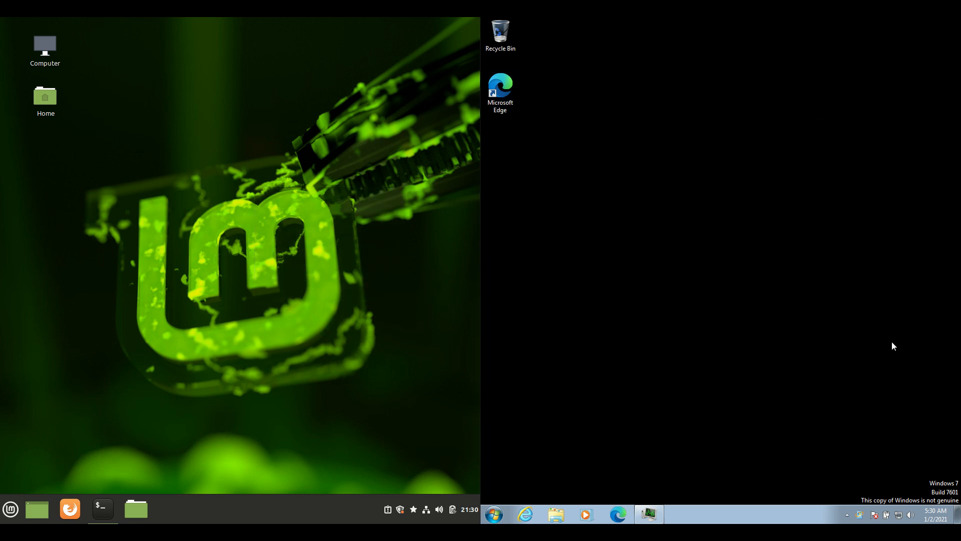
mouse_move(831, 281)
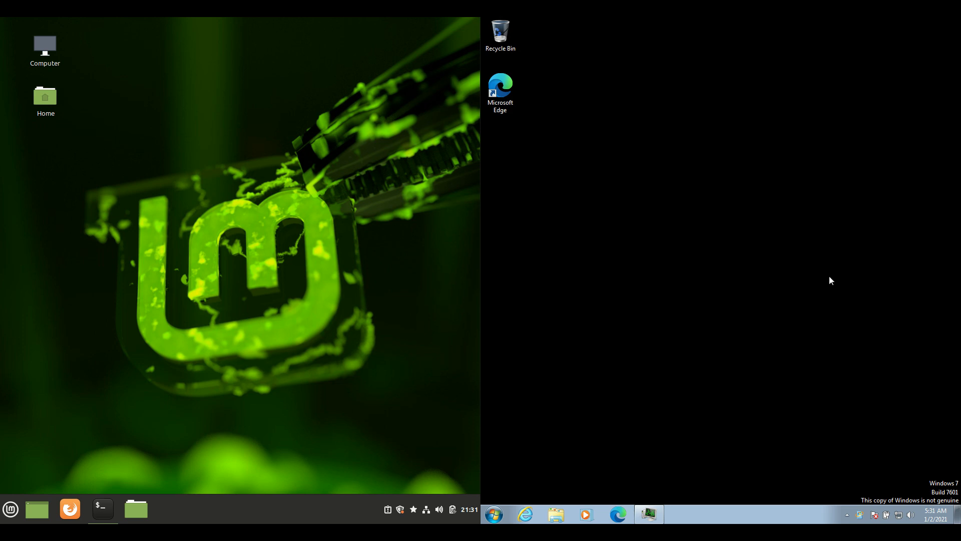
mouse_move(690, 167)
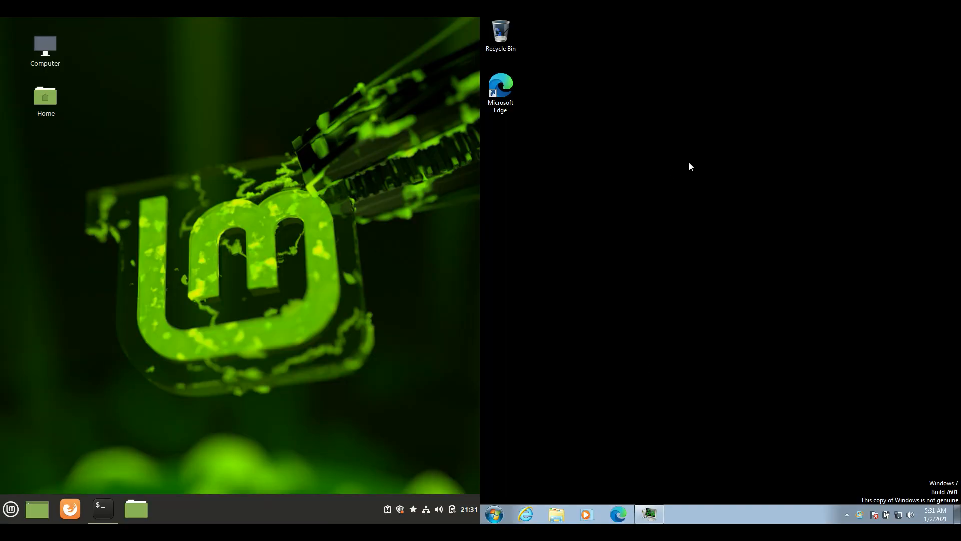
mouse_move(148, 485)
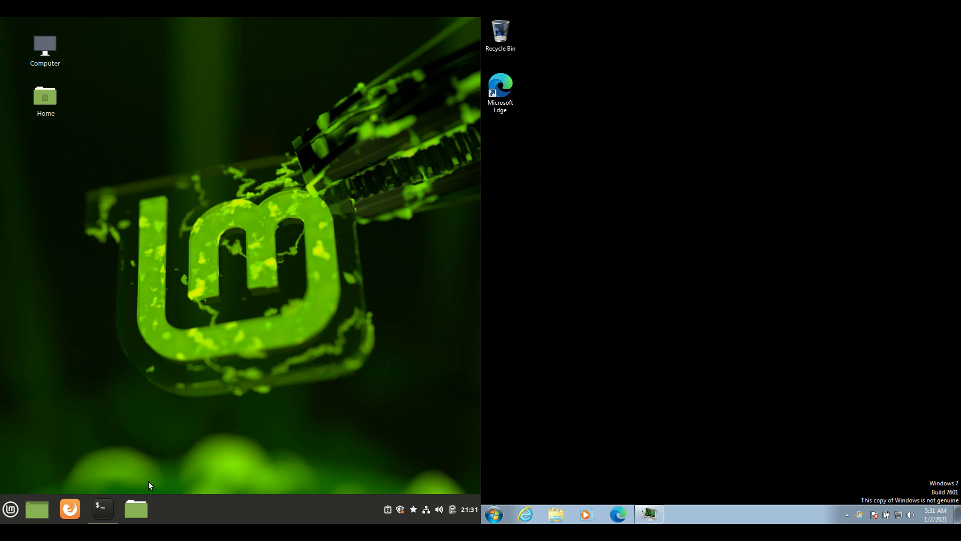
left_click(101, 508)
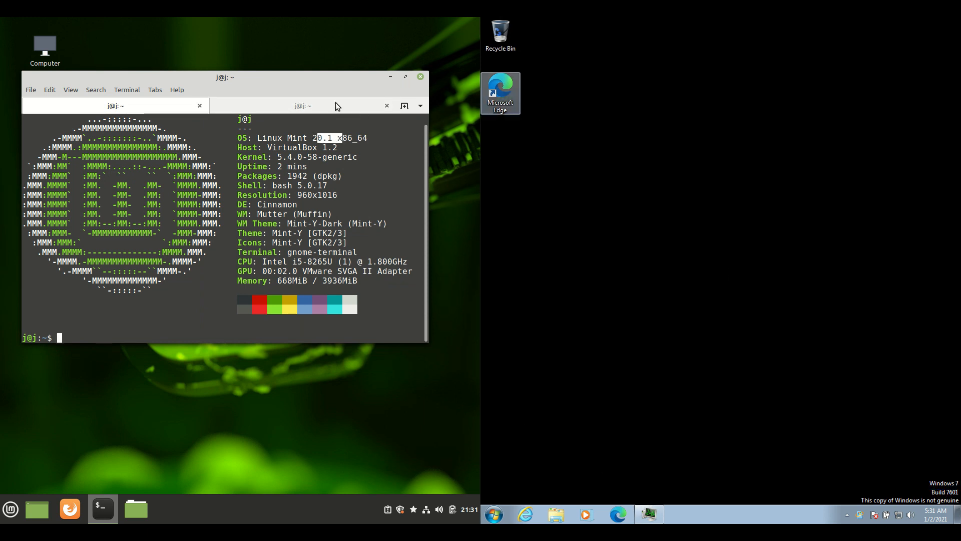
left_click_drag(225, 77, 236, 84)
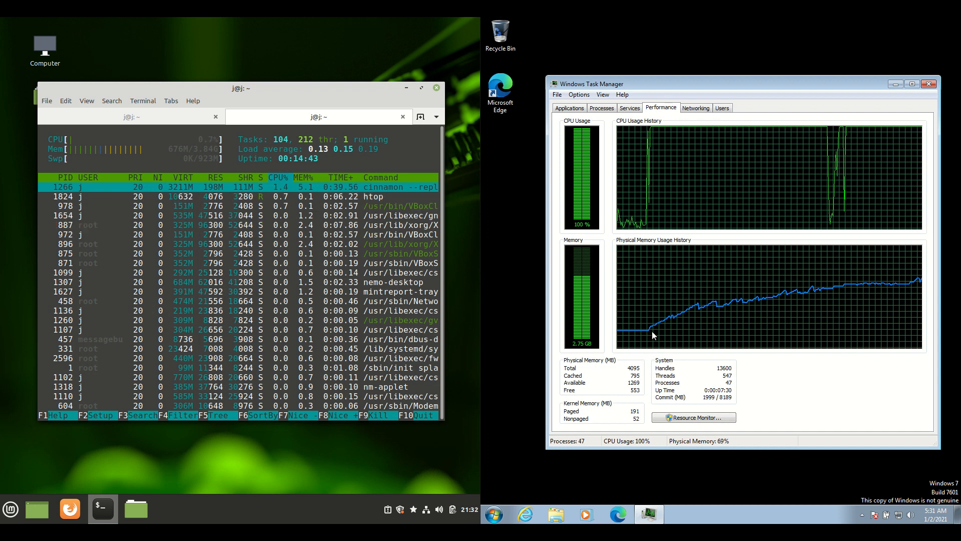
mouse_move(629, 335)
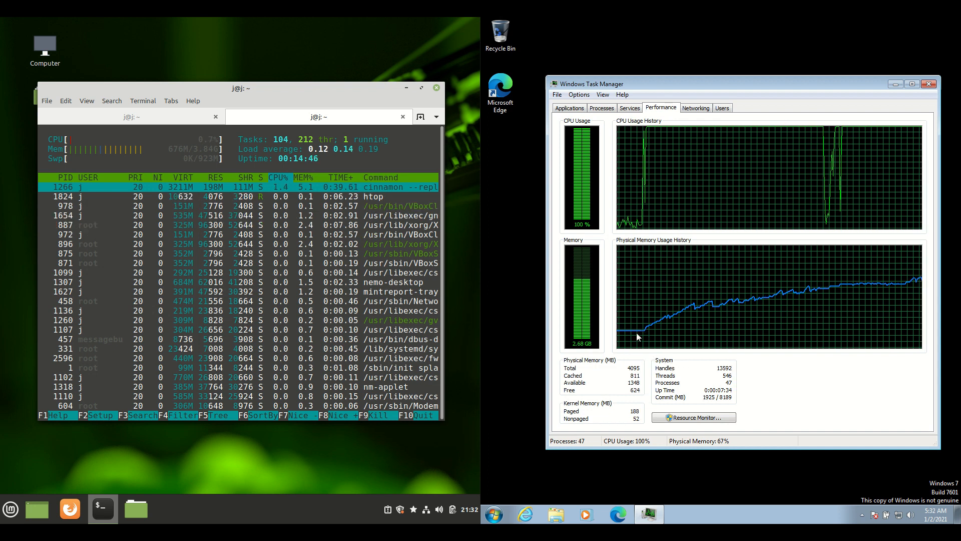
Switch Windows Task Manager to its Processes list while htop keeps updating.
left_click(629, 109)
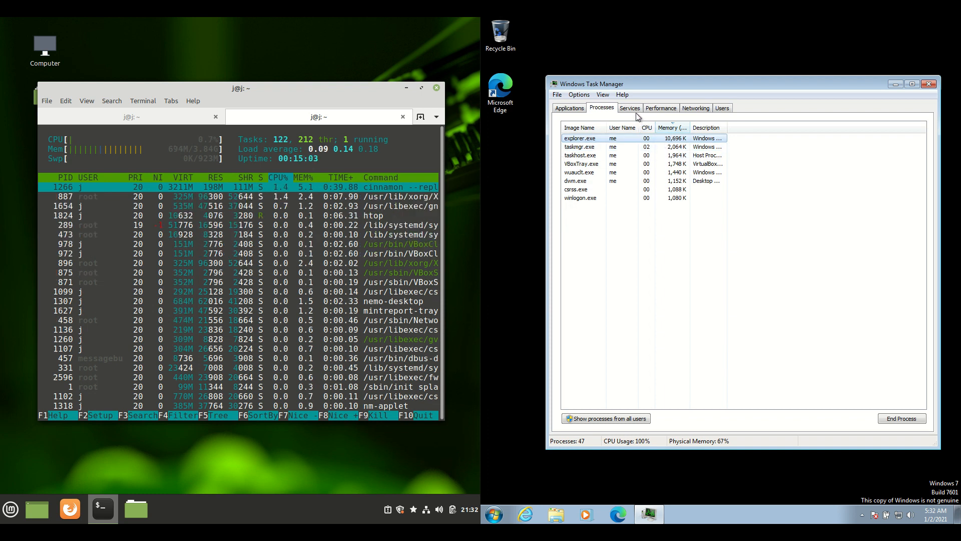
left_click(569, 108)
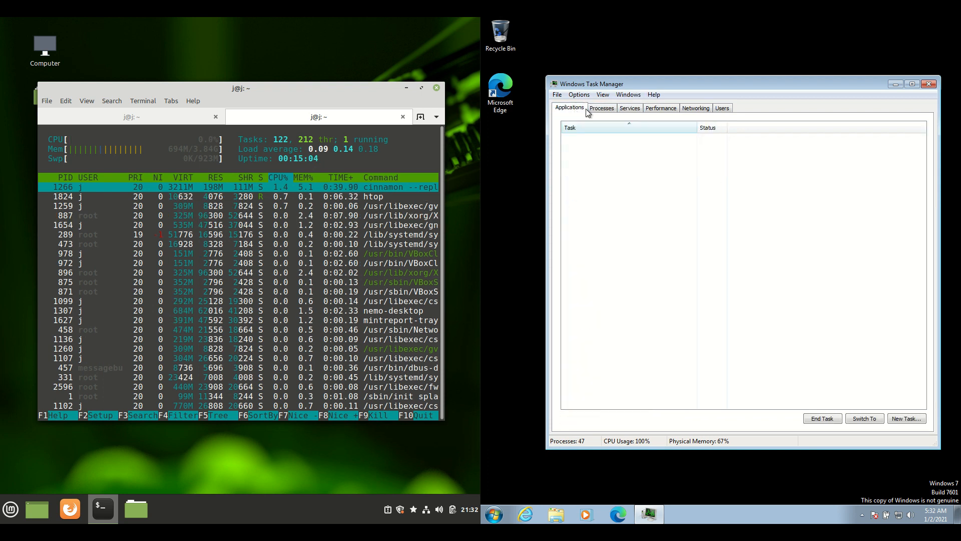
left_click(601, 111)
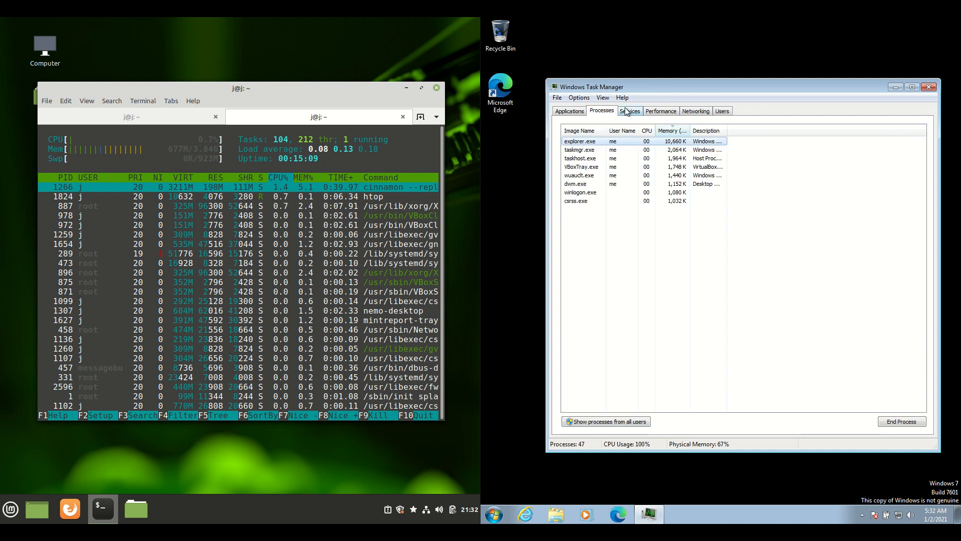
left_click(657, 111)
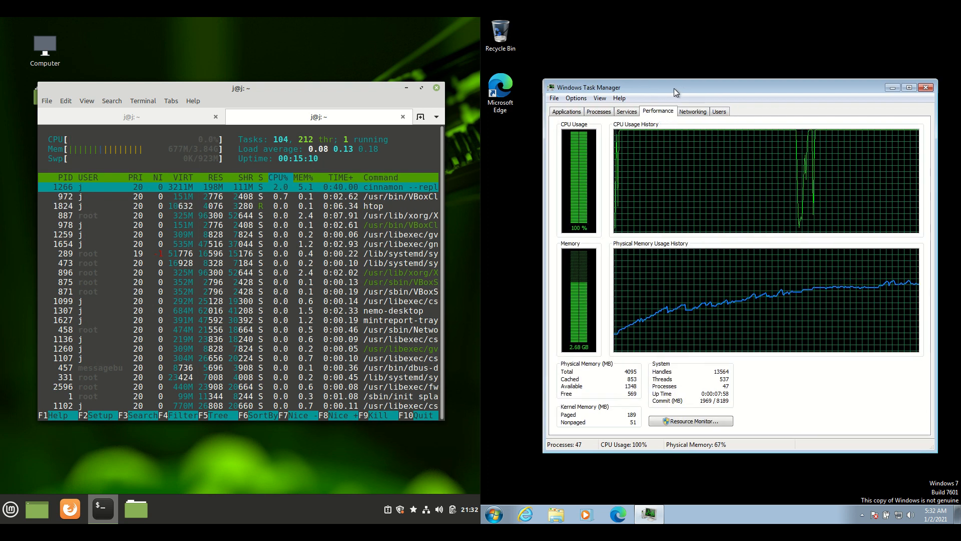